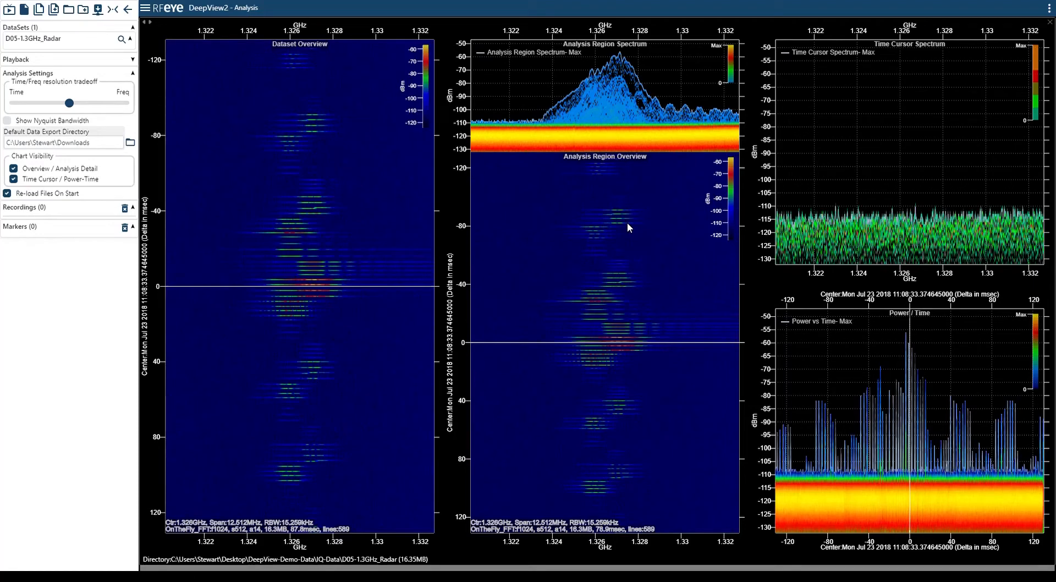
mouse_move(559, 320)
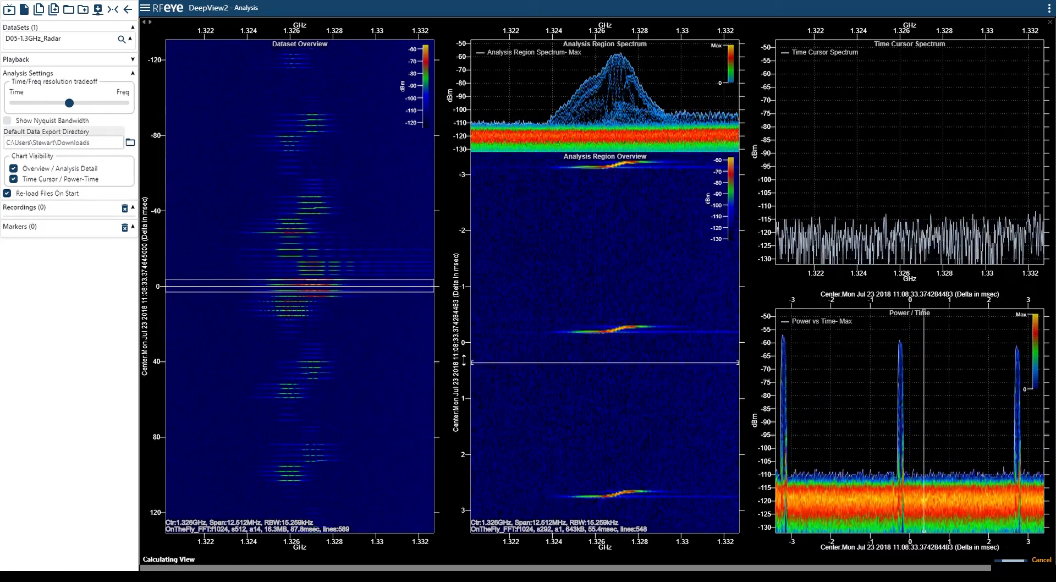
Drag the analysis region onto one chirp pulse and slide the resolution tradeoff toward Time
left_click_drag(87, 102, 69, 102)
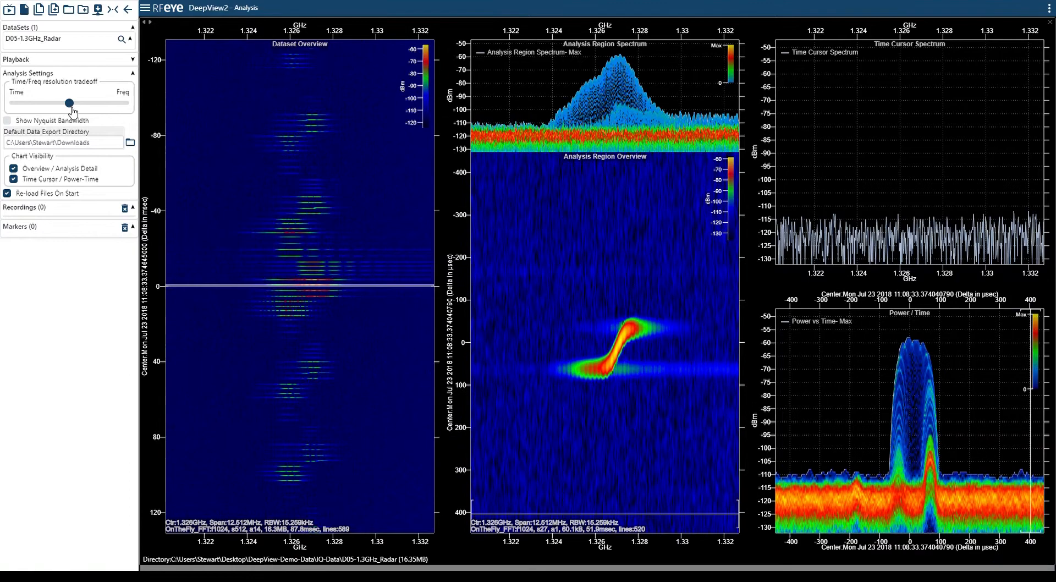
left_click_drag(69, 104, 48, 103)
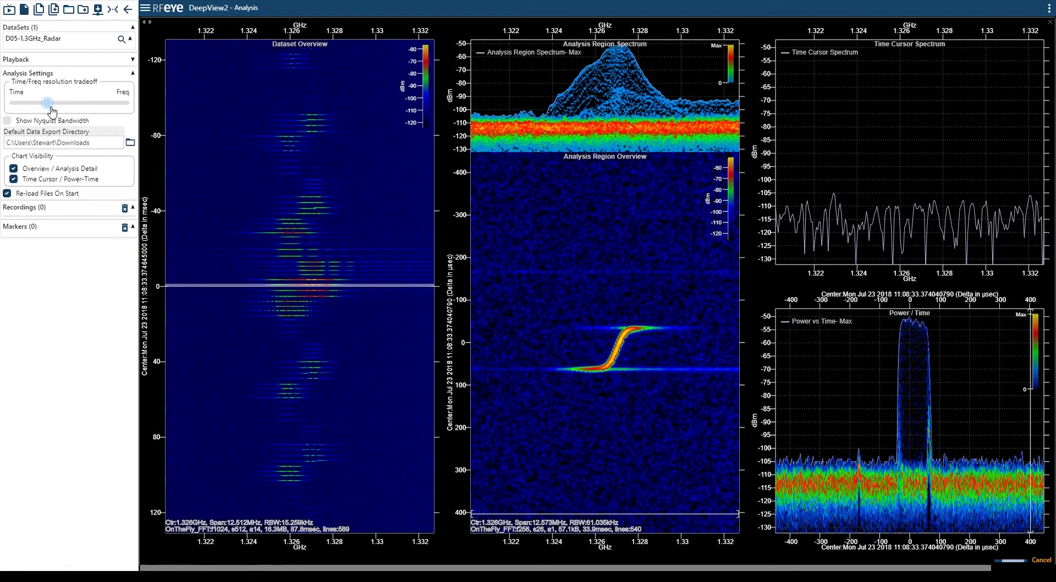
left_click_drag(47, 102, 47, 102)
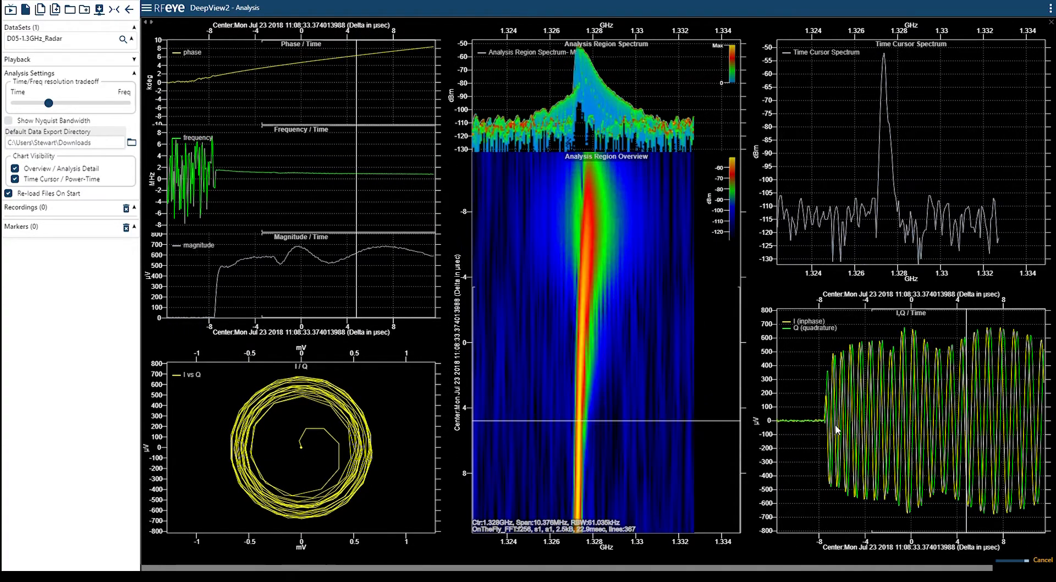
Push the Time/Freq tradeoff further toward Time to sharpen the pulse's rising edge
left_click_drag(47, 103, 39, 102)
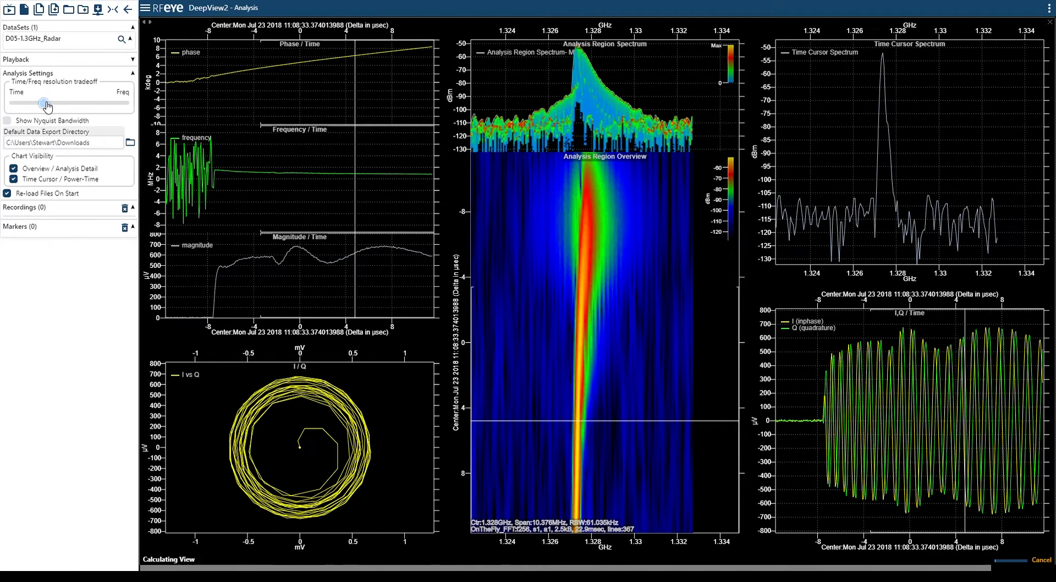
left_click_drag(43, 102, 32, 102)
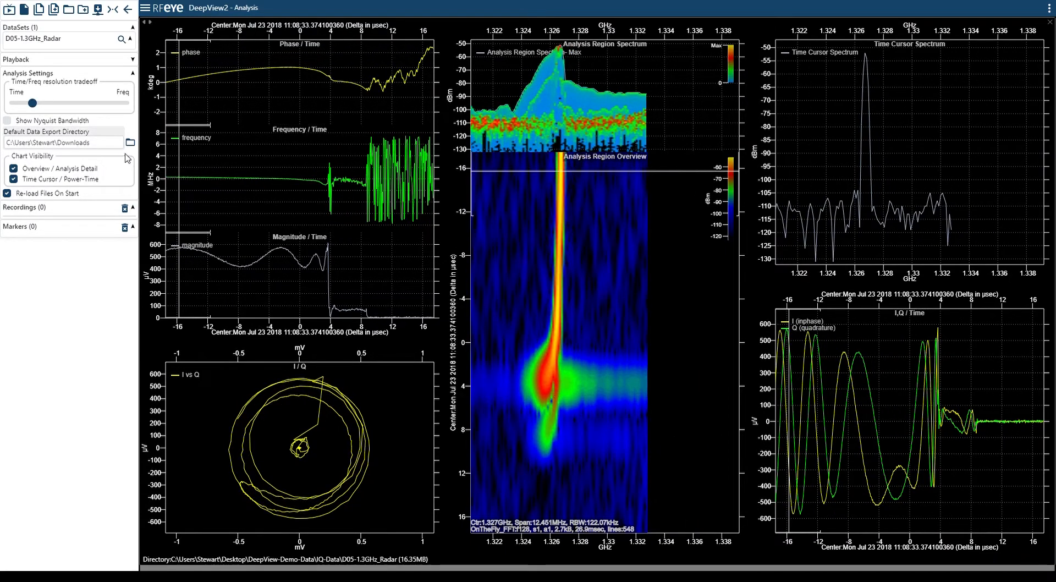
Sweep the resolution slider toward Freq then back, ending at the finest time resolution
left_click_drag(31, 103, 40, 102)
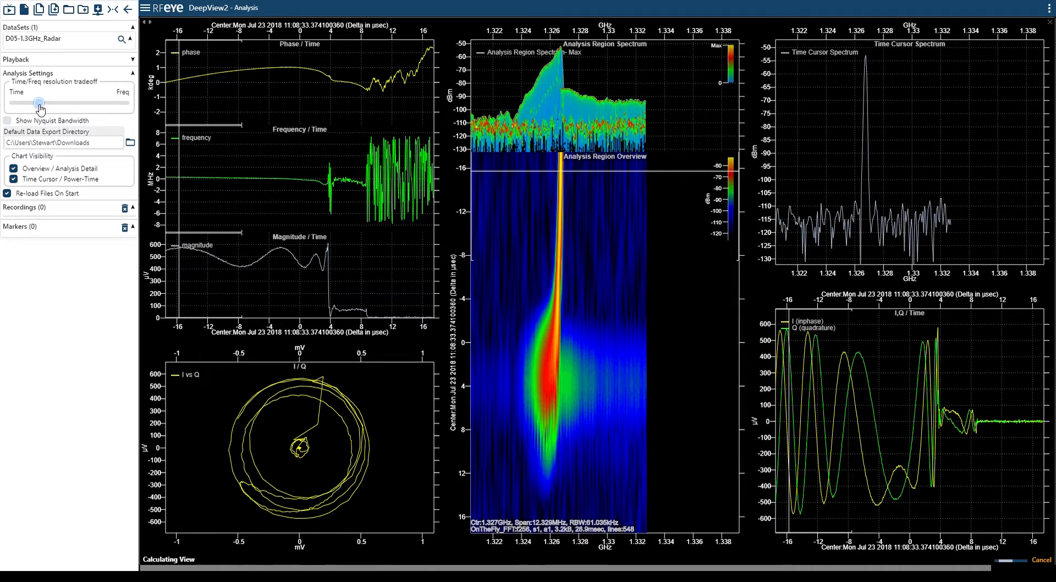
left_click_drag(41, 103, 30, 104)
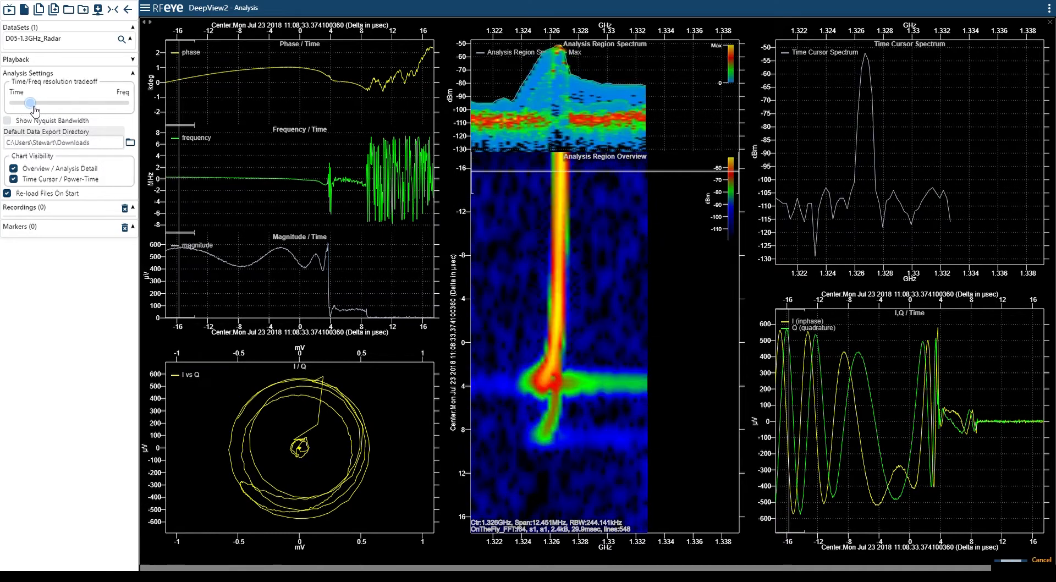
left_click_drag(32, 102, 29, 102)
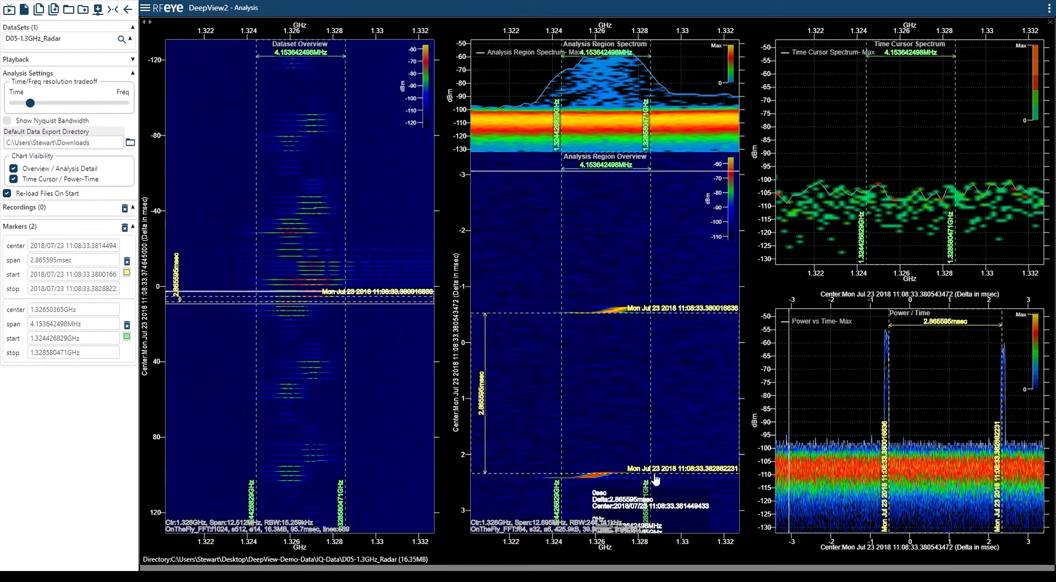
mouse_move(472, 374)
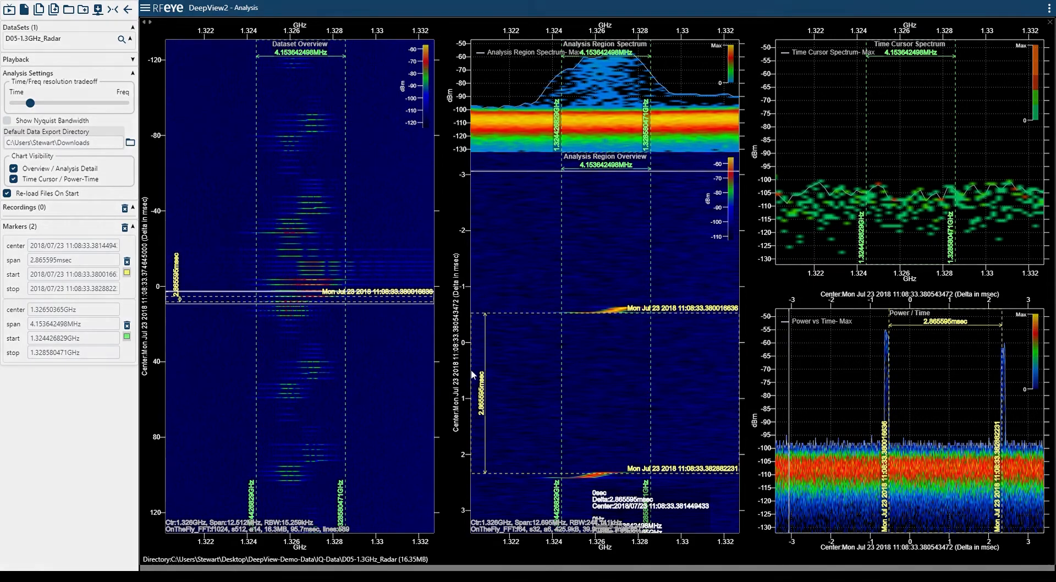